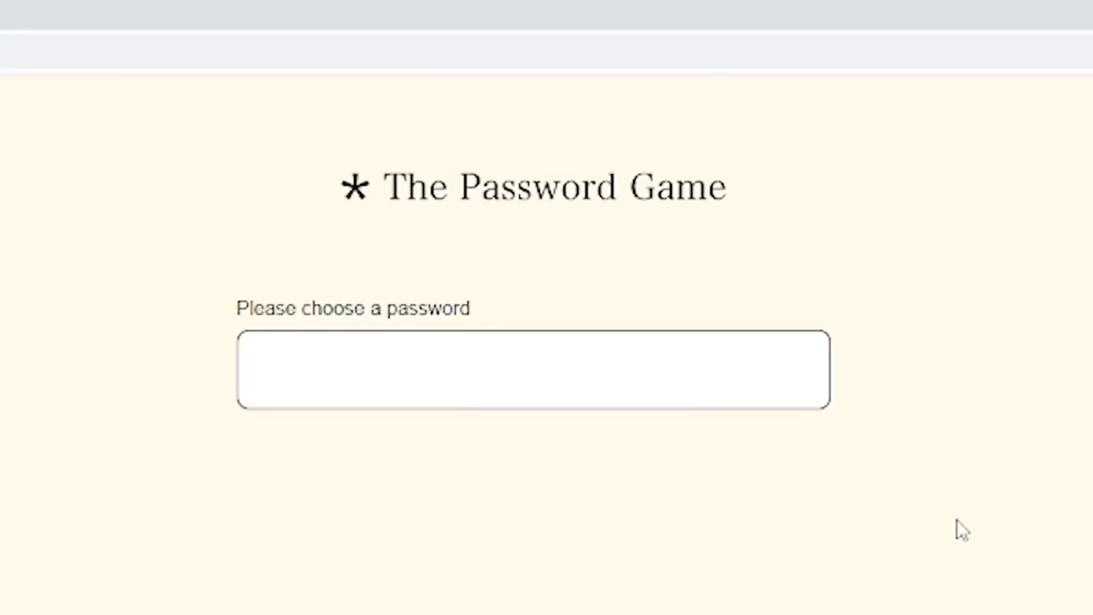
text(Weezer55555$Mayu)
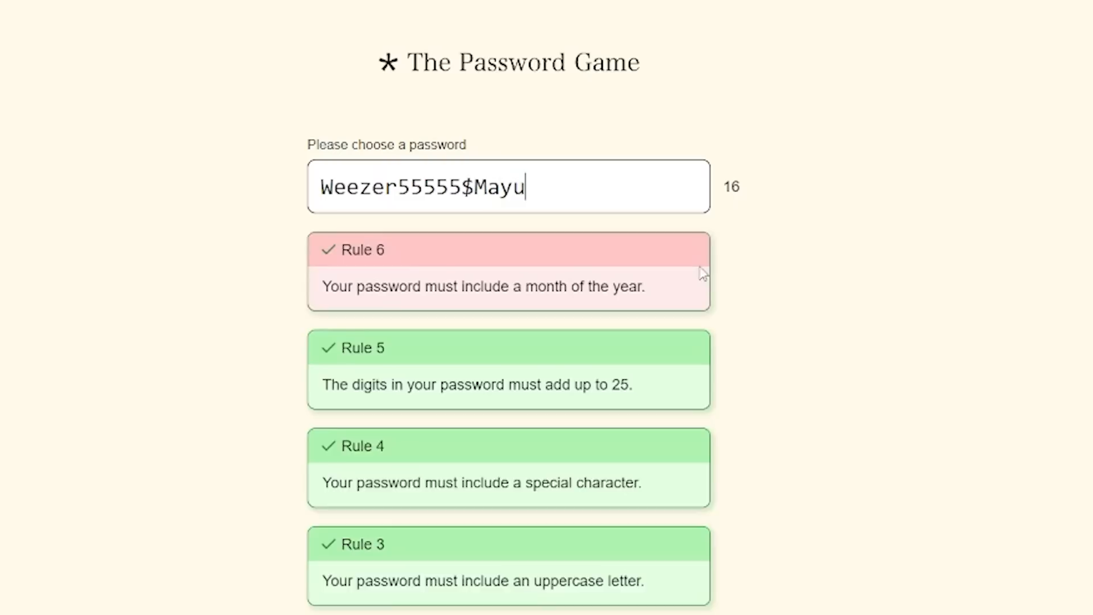
text(pepsi)
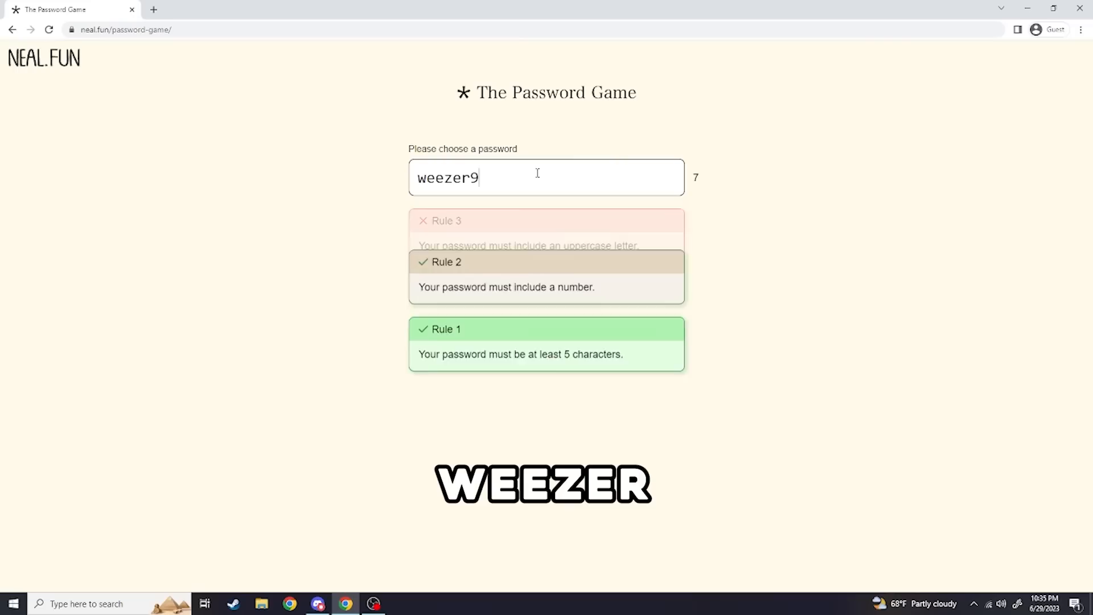
text(5)
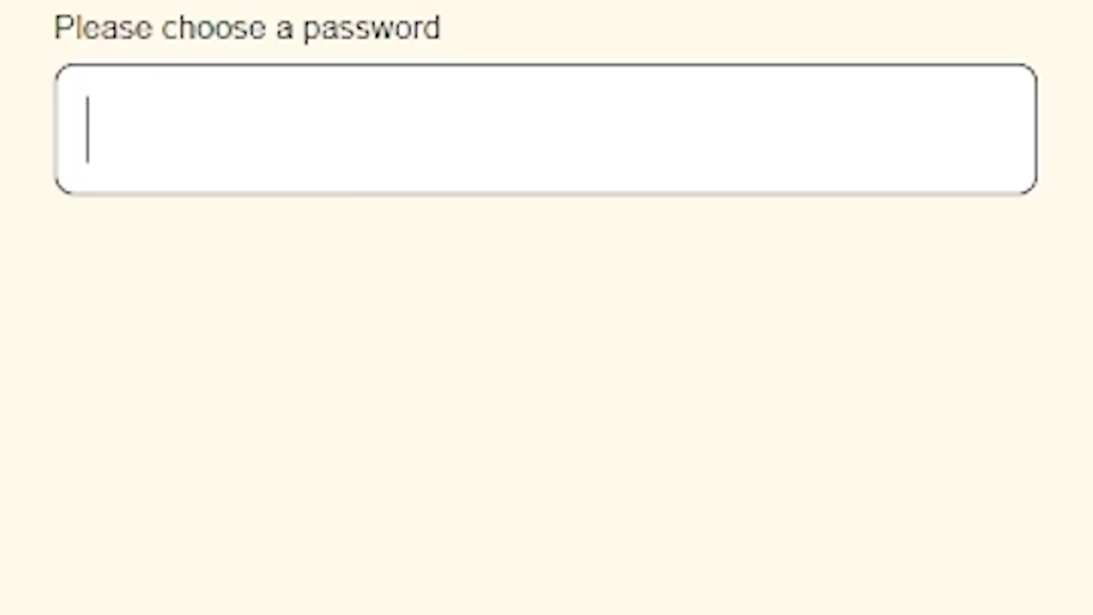
text(Weezer9)
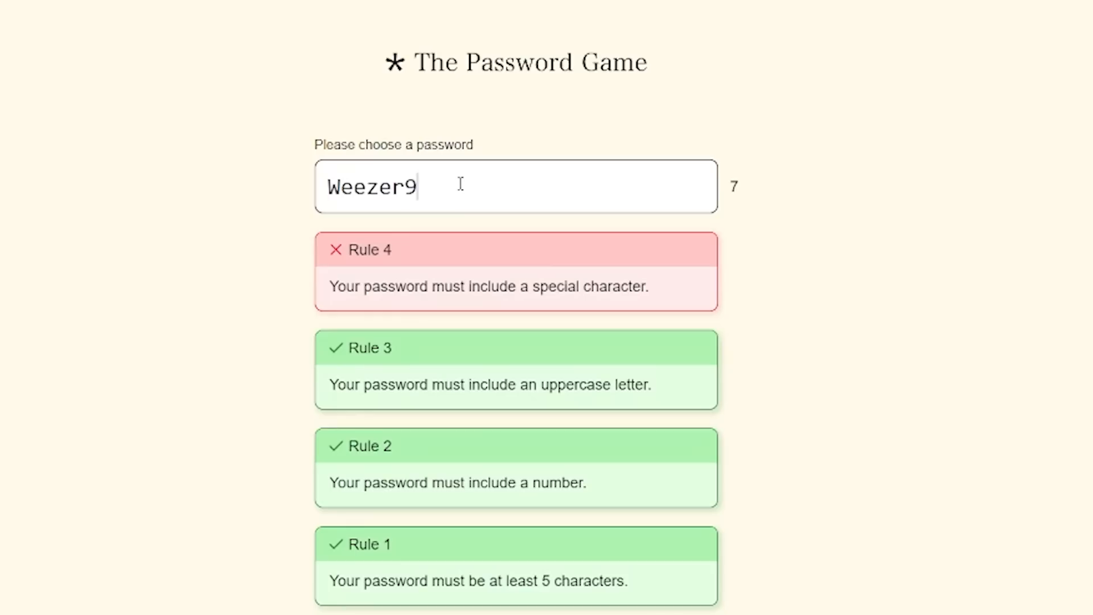
text($May)
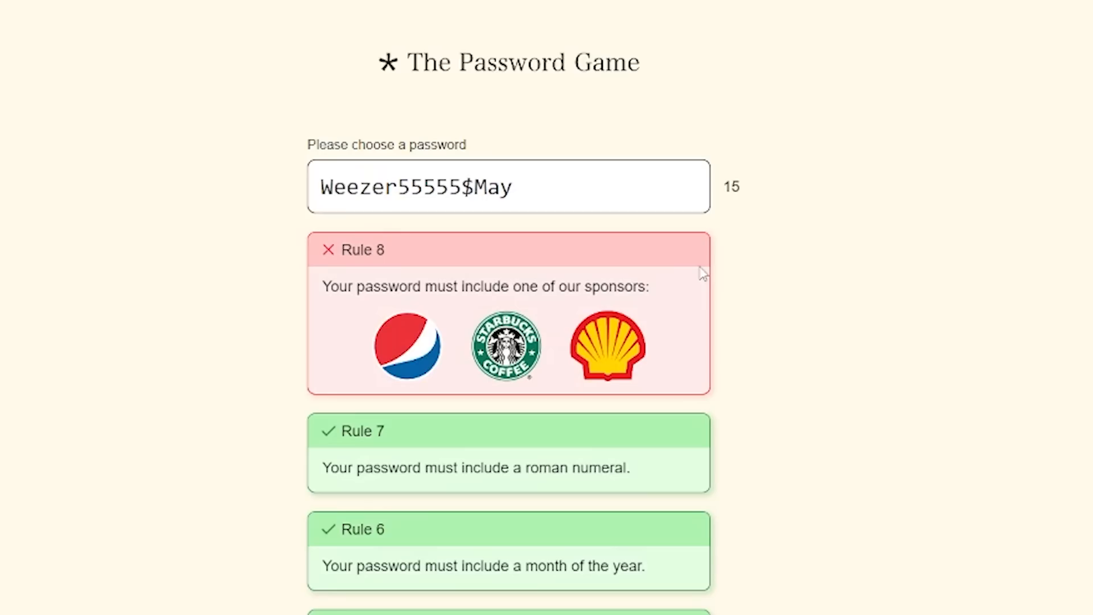
text(pepsi)
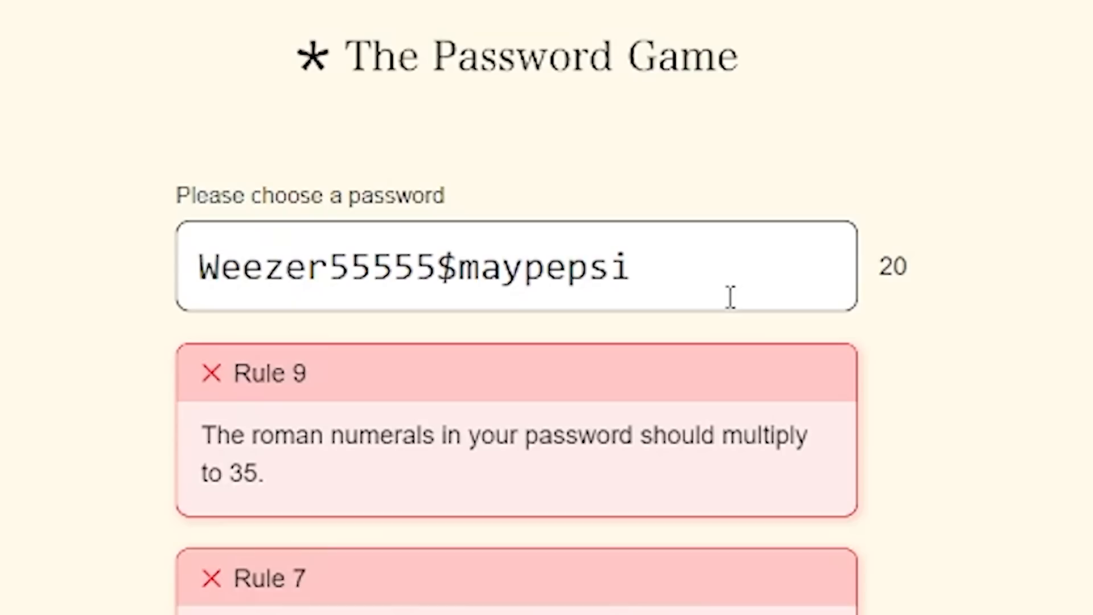
text(XX)
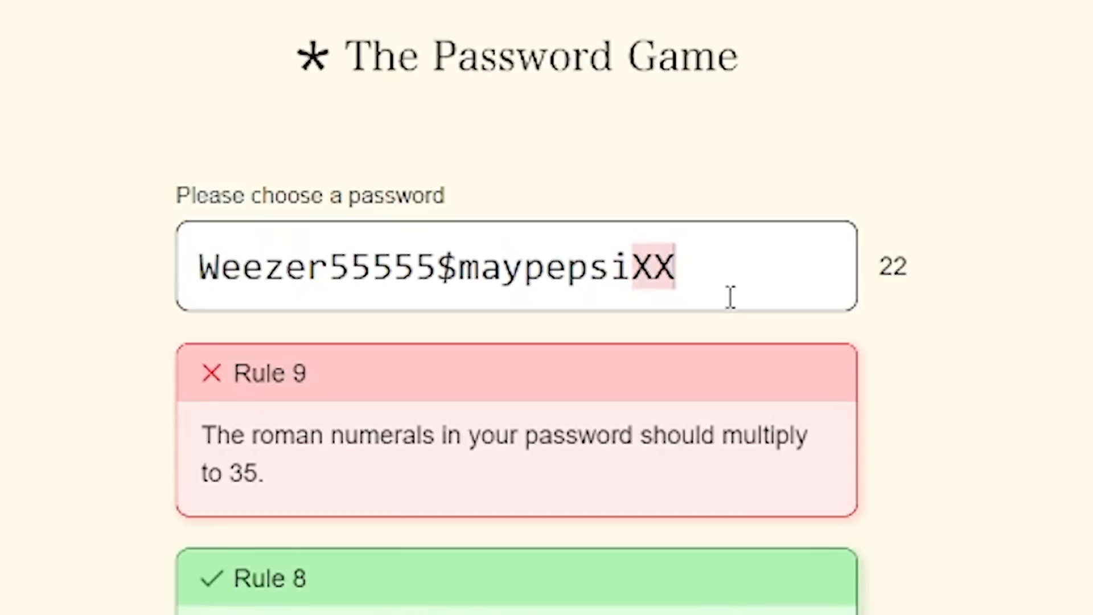
text(X)
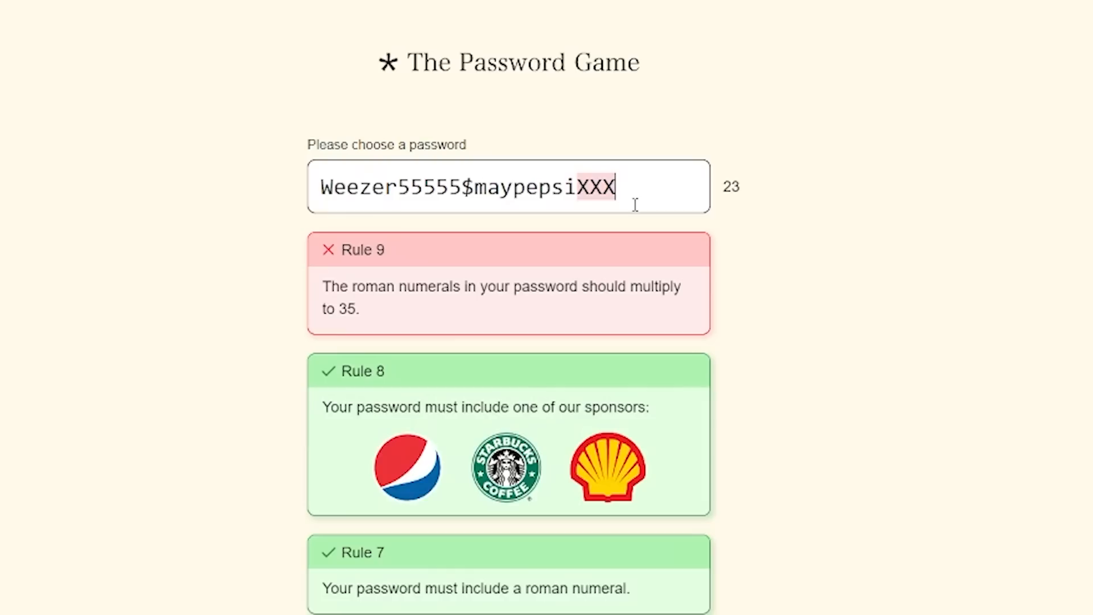
text(Vy5w28)
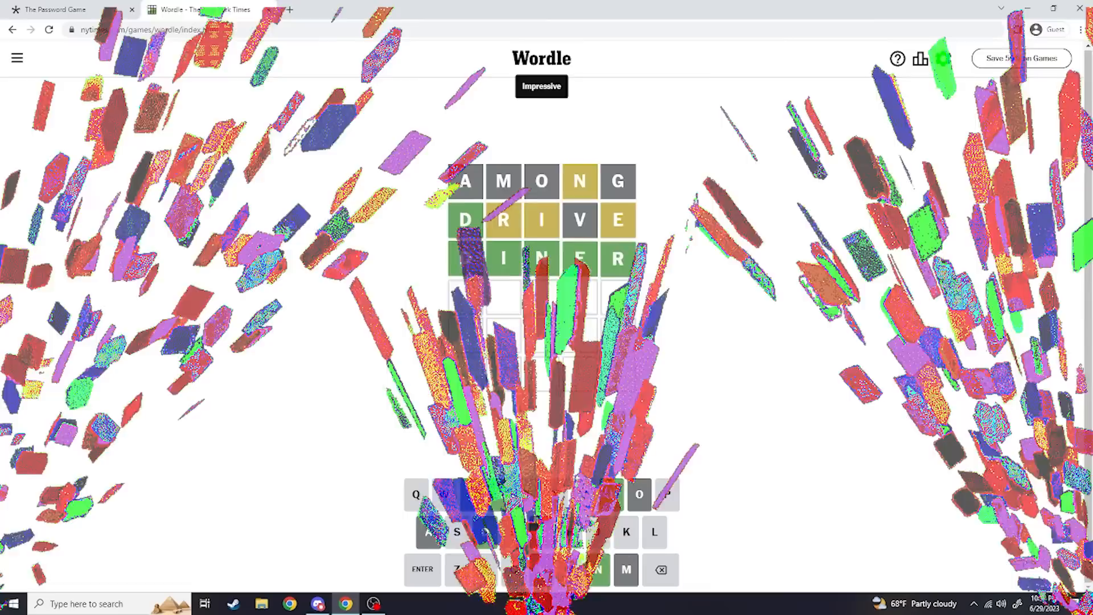
Step: Return to The Password Game tab with the Wordle answer 'diner'
click(52, 10)
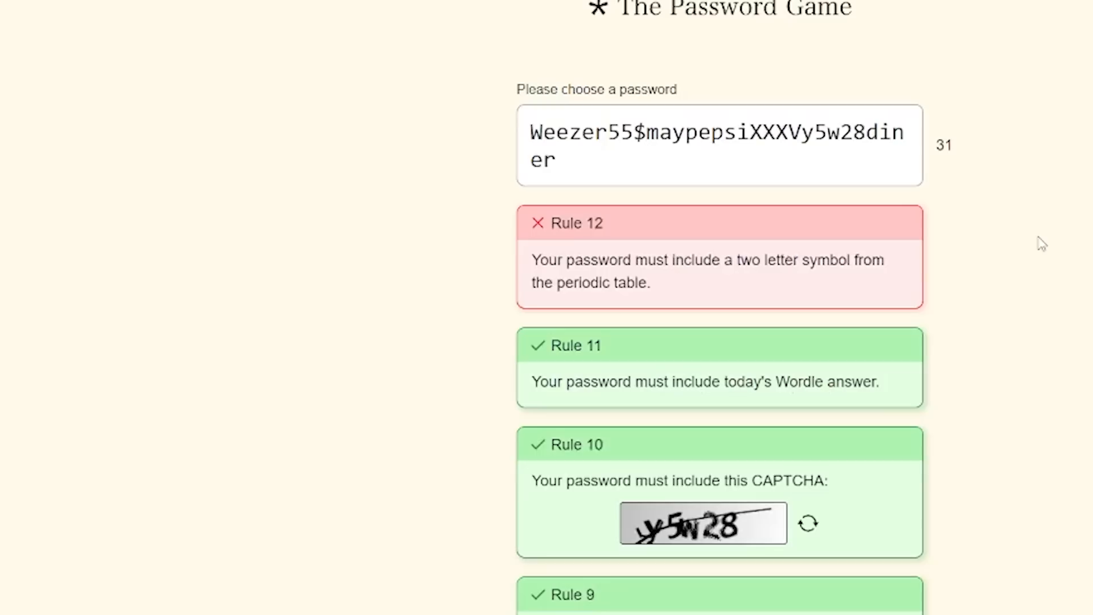
Step: Add 'He', inspect the Street View scene, and enter 'ghana' after trying 'croatia'
text(He)
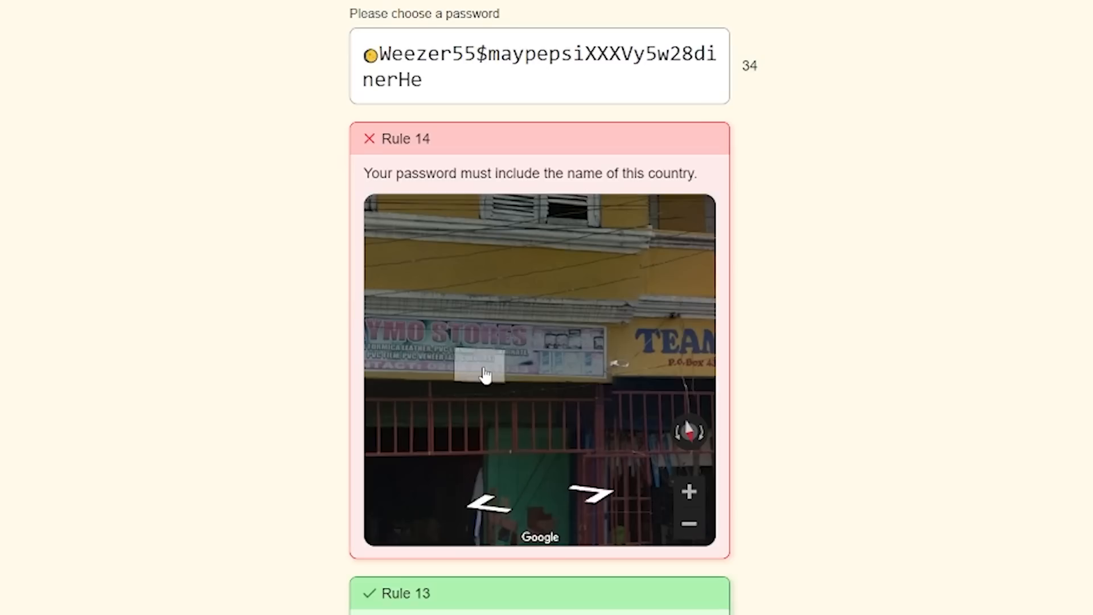
click(488, 373)
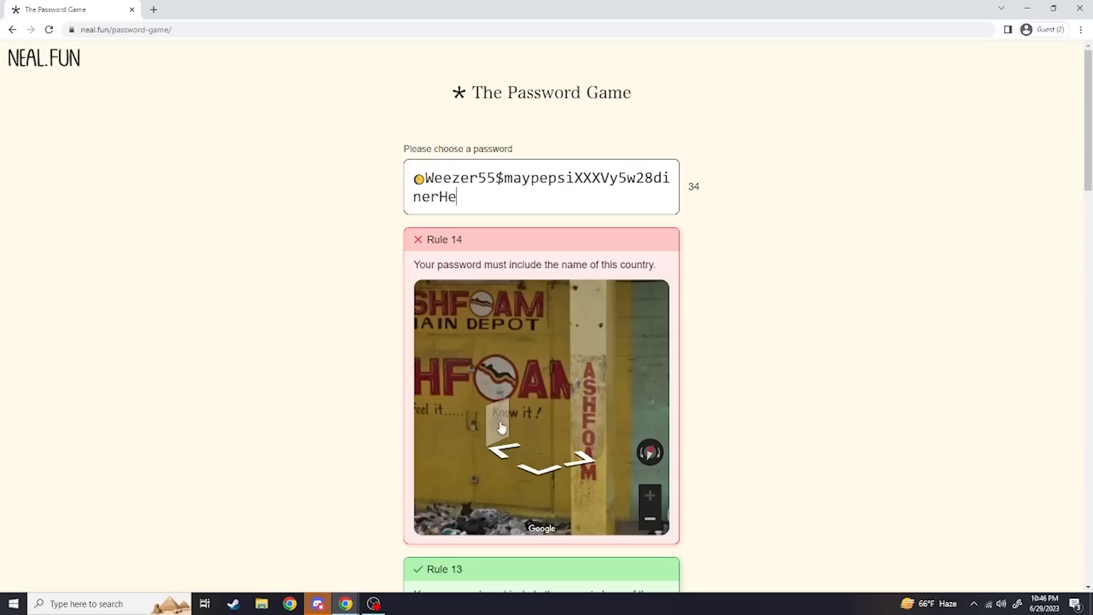
text(croatia)
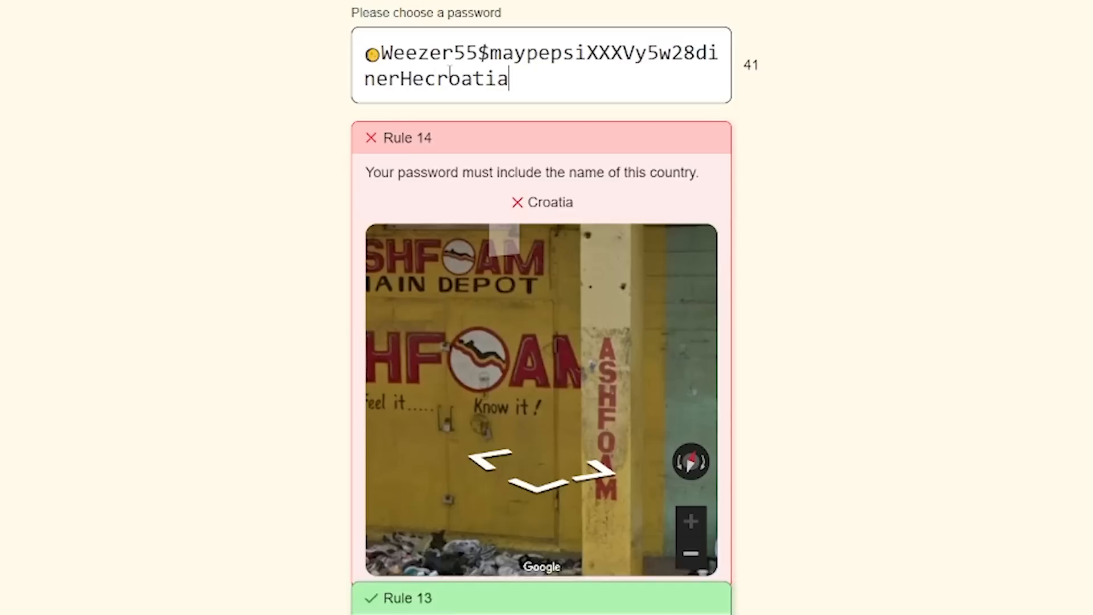
text(ghana)
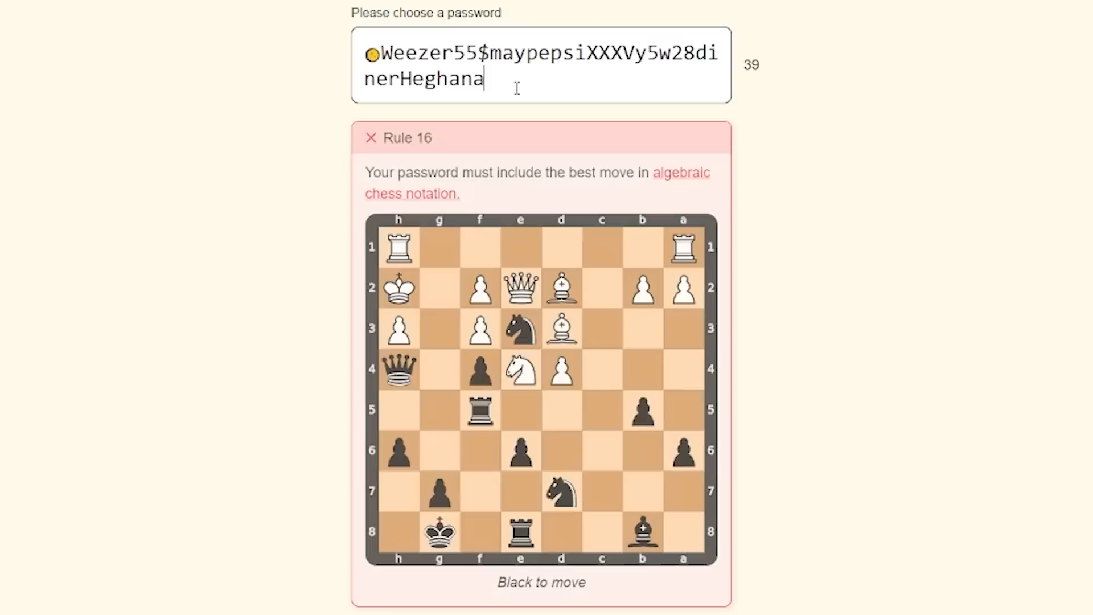
Step: Replace the invalid move 'Qh3' with the best chess move 'Qxh3+'
scroll(down, 3)
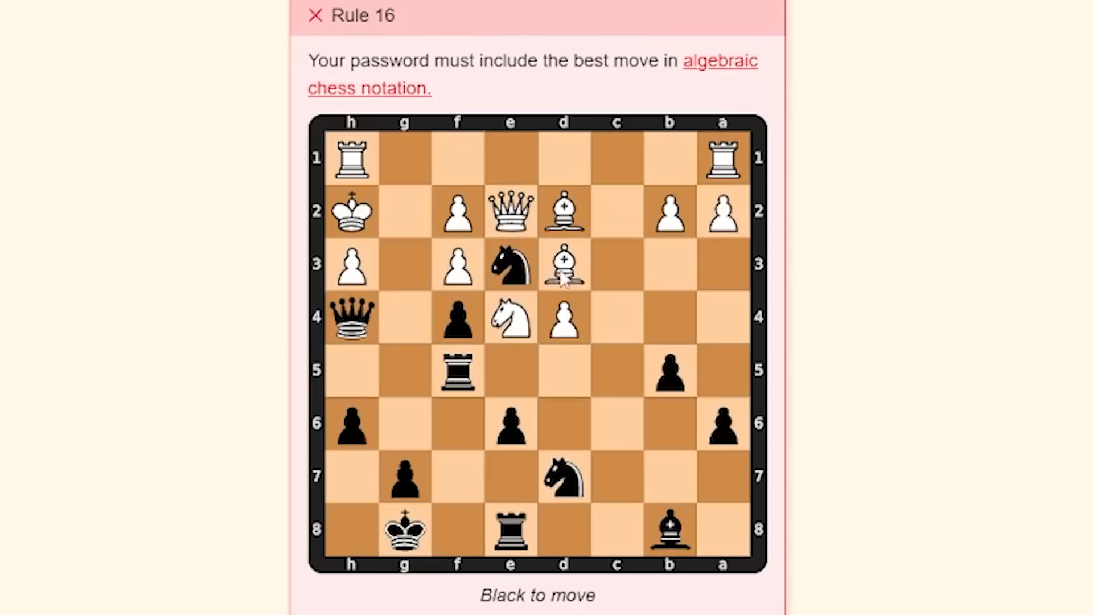
text(Qh3)
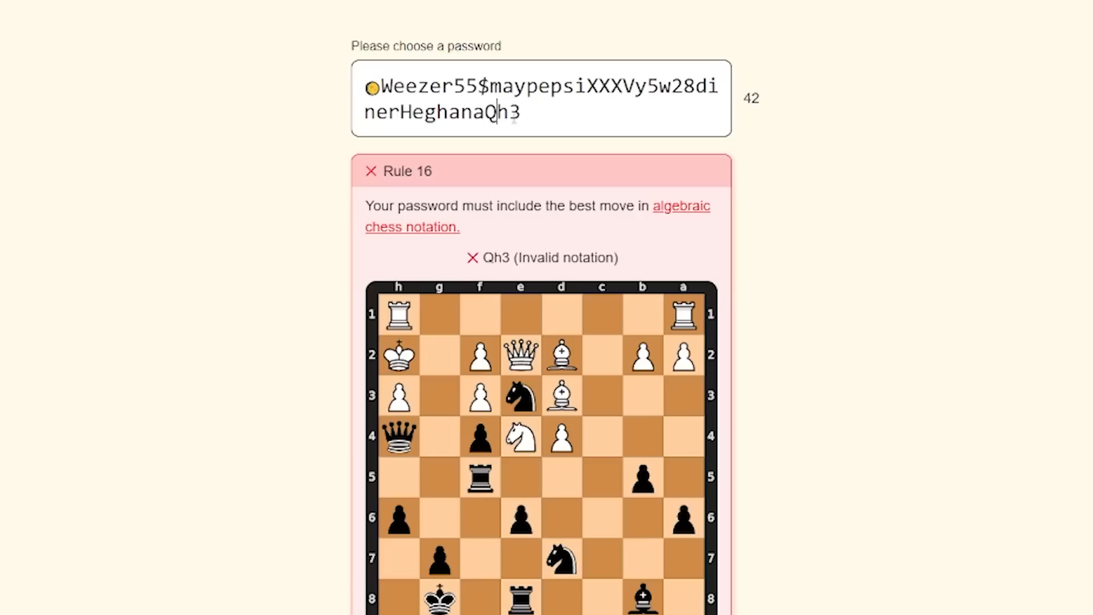
text(Qxh3+)
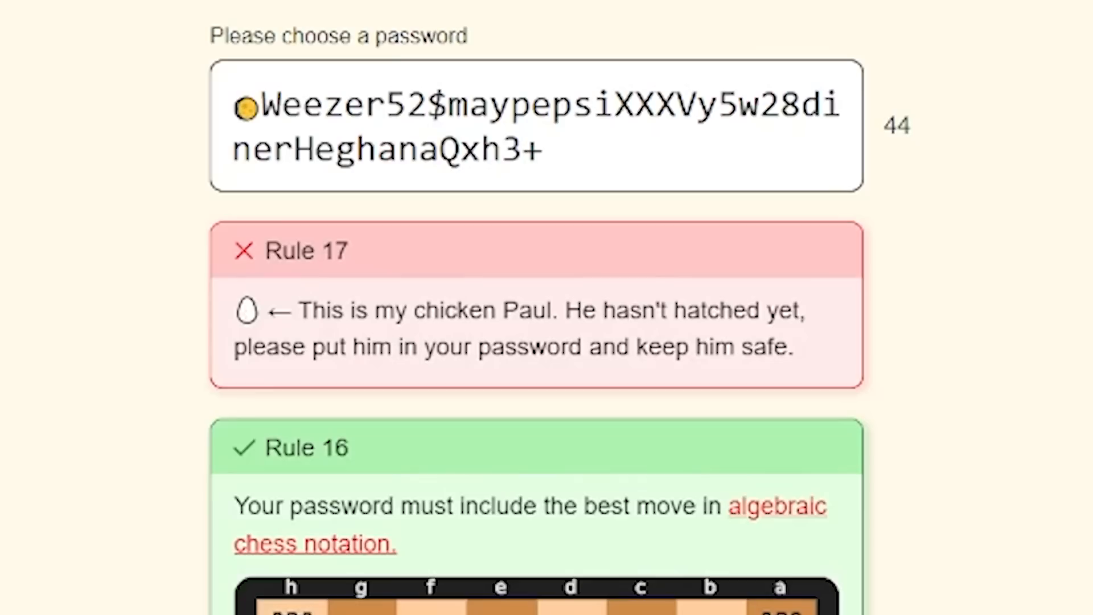
Step: Insert egg emoji Paul at the start and retype the burnt characters 'dinery5w28XX'
text(🥚)
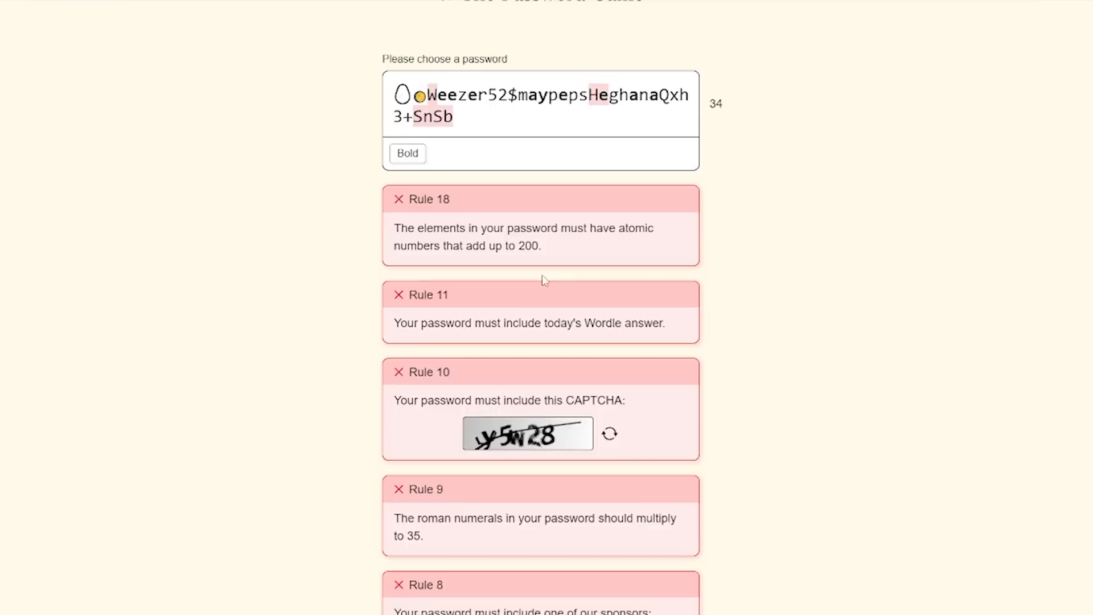
text(dinery5w28XXXV🏋️‍♂️🏋️‍♂️🏋️‍♂️)
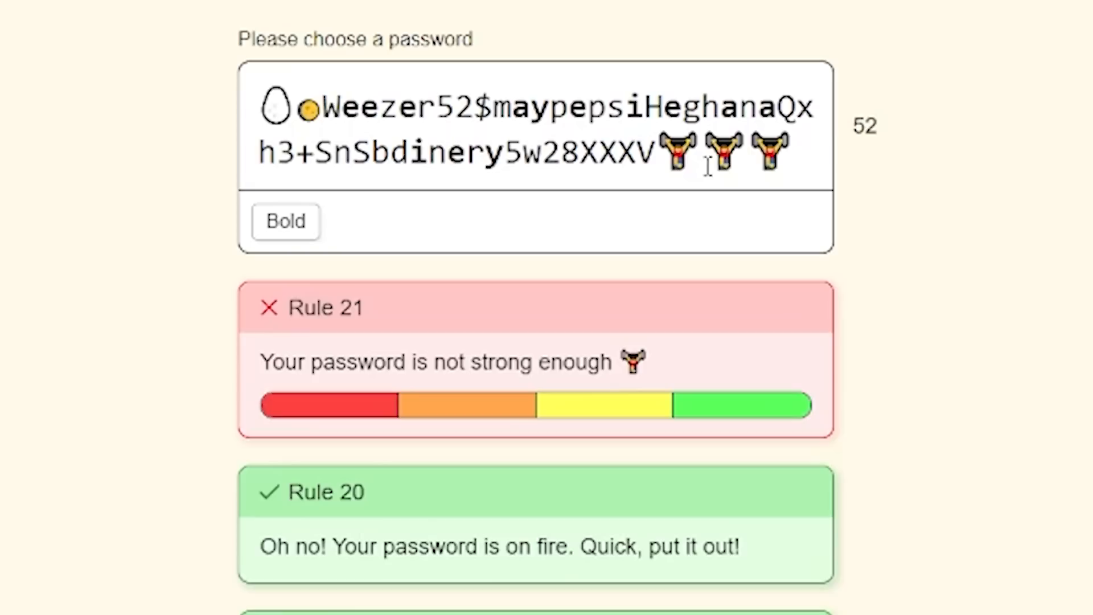
text(iamloved)
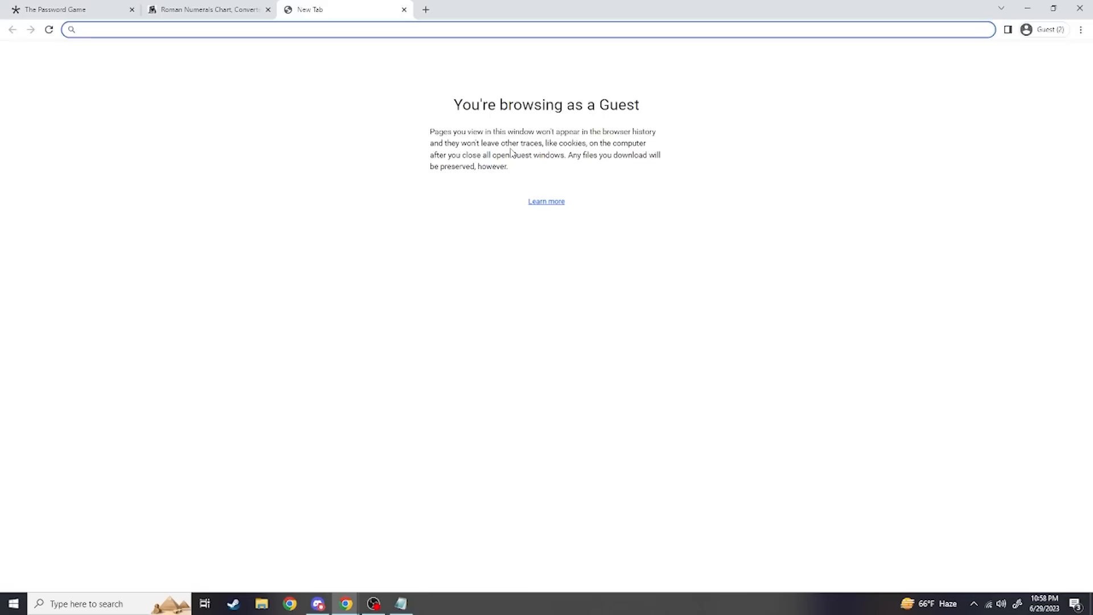
Step: Load youtube.com to find an 8:49 video, then return to the restarted Password Game
text(youtube.com)
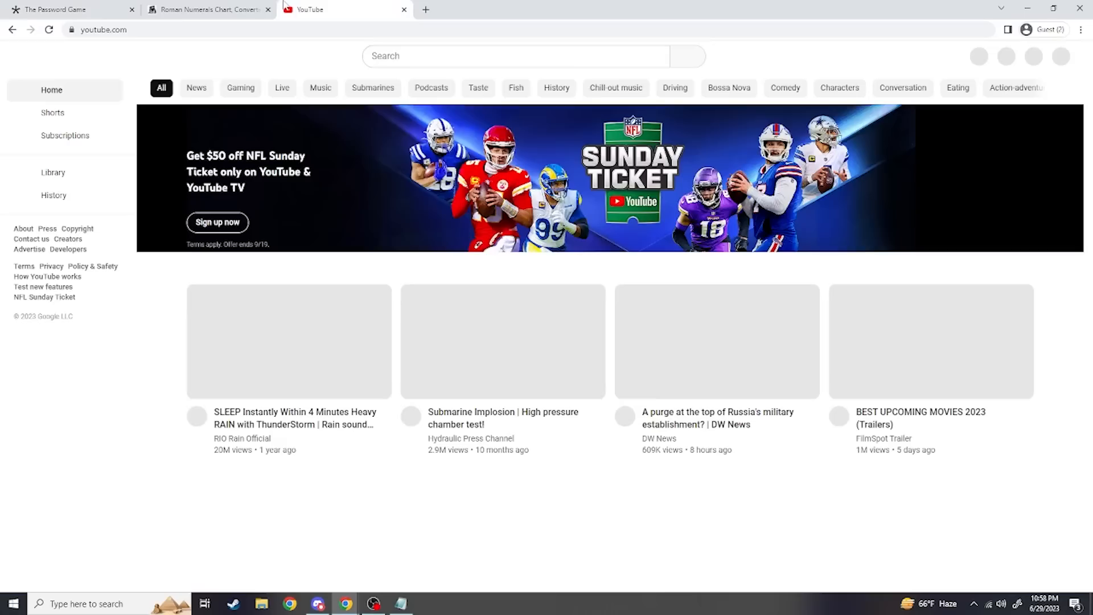
click(403, 9)
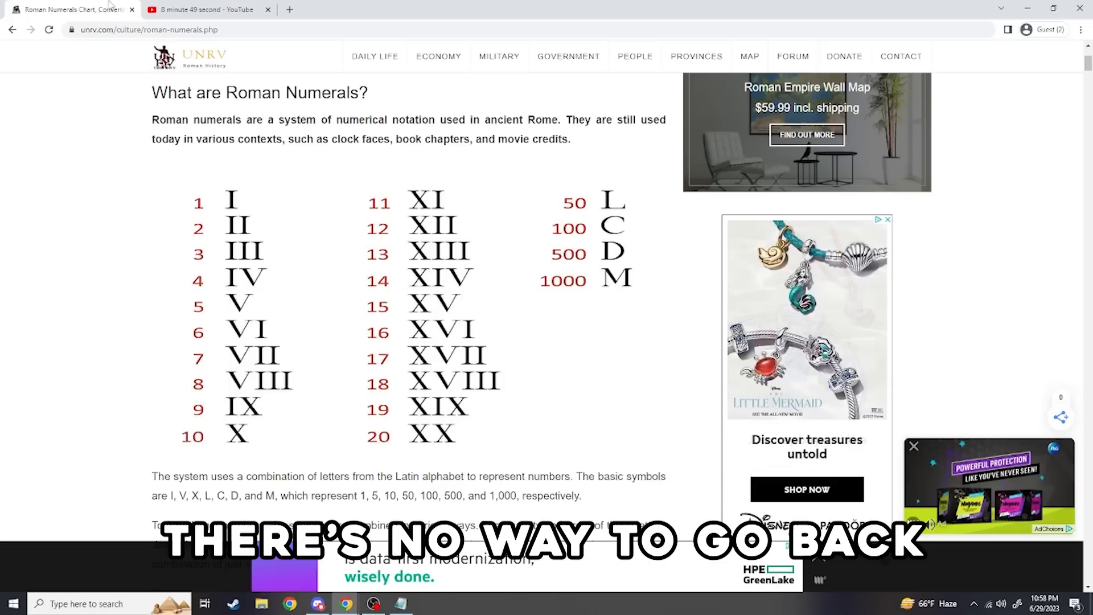
click(1080, 29)
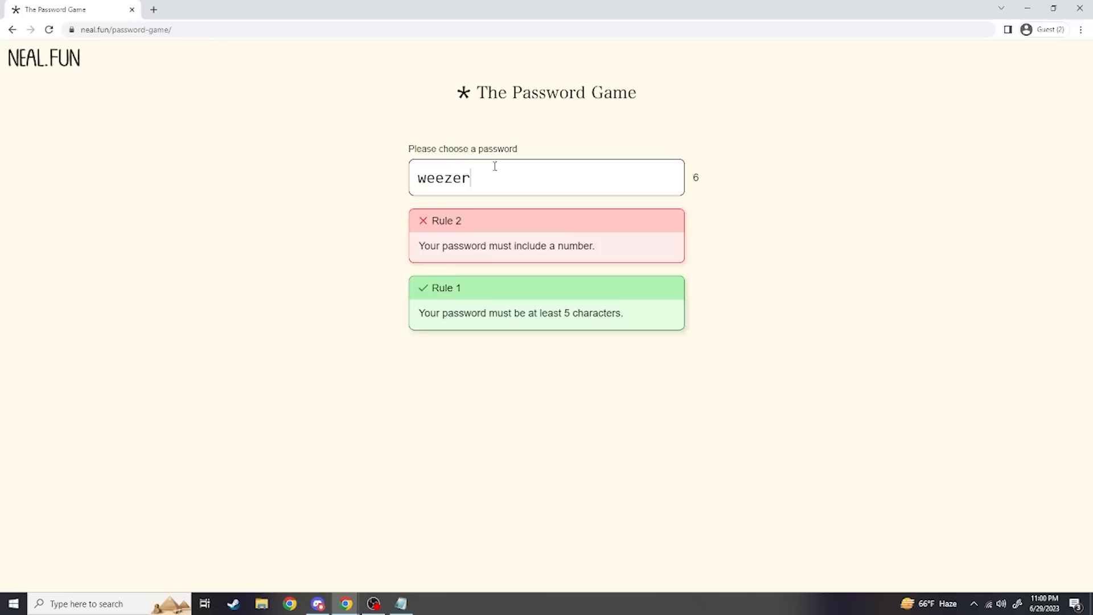
text(Er55555!may)
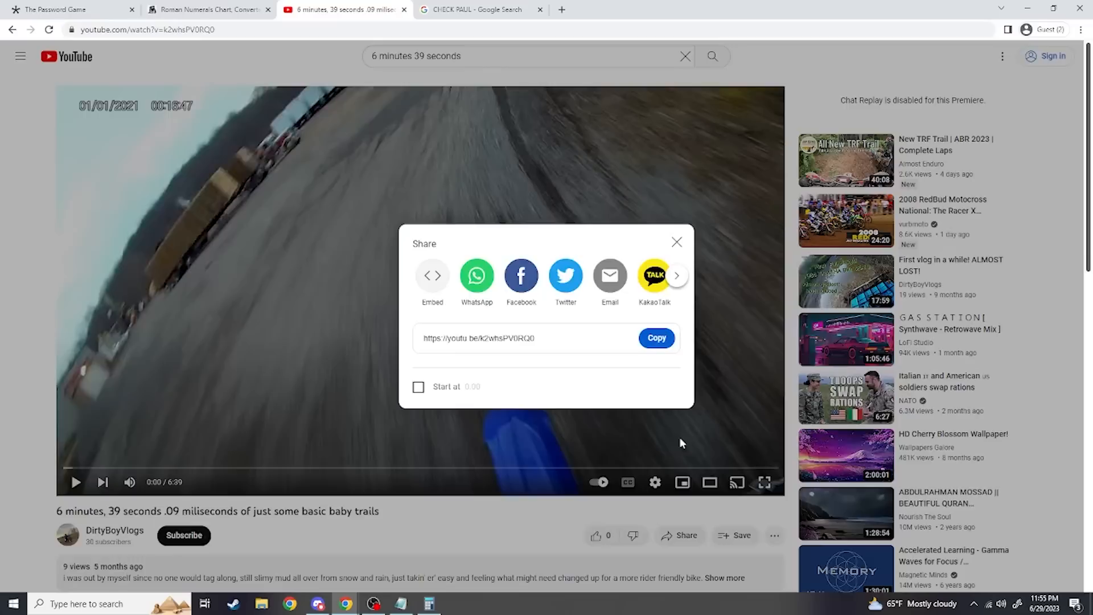
Step: Return to The Password Game with the youtu.be link of the 5:31 video
click(69, 9)
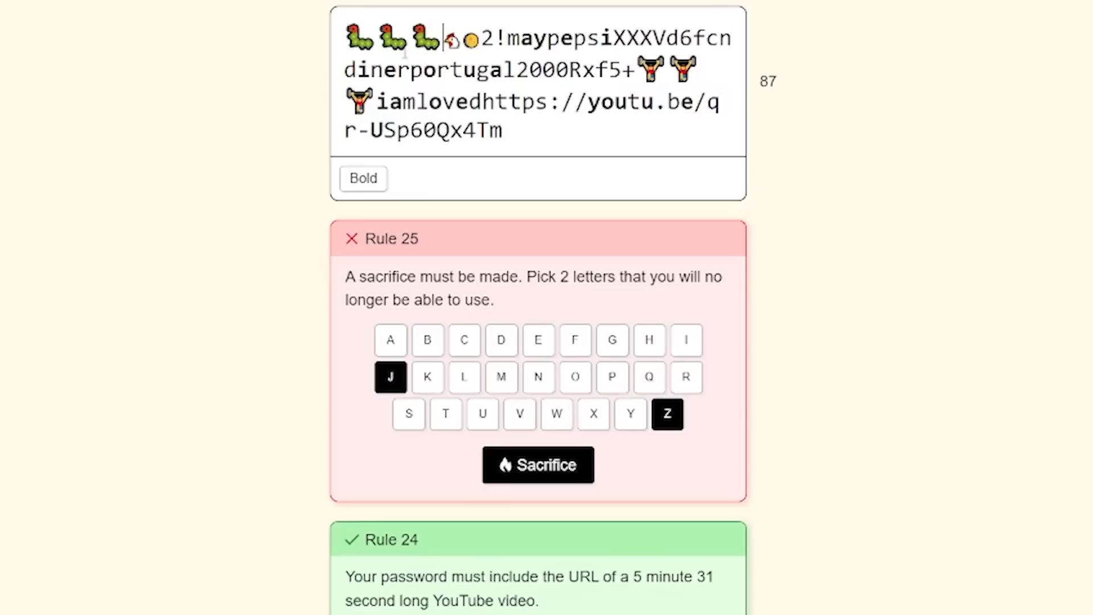
Step: Sacrifice J and Z, then italicize the letters of 'may' and more
click(537, 465)
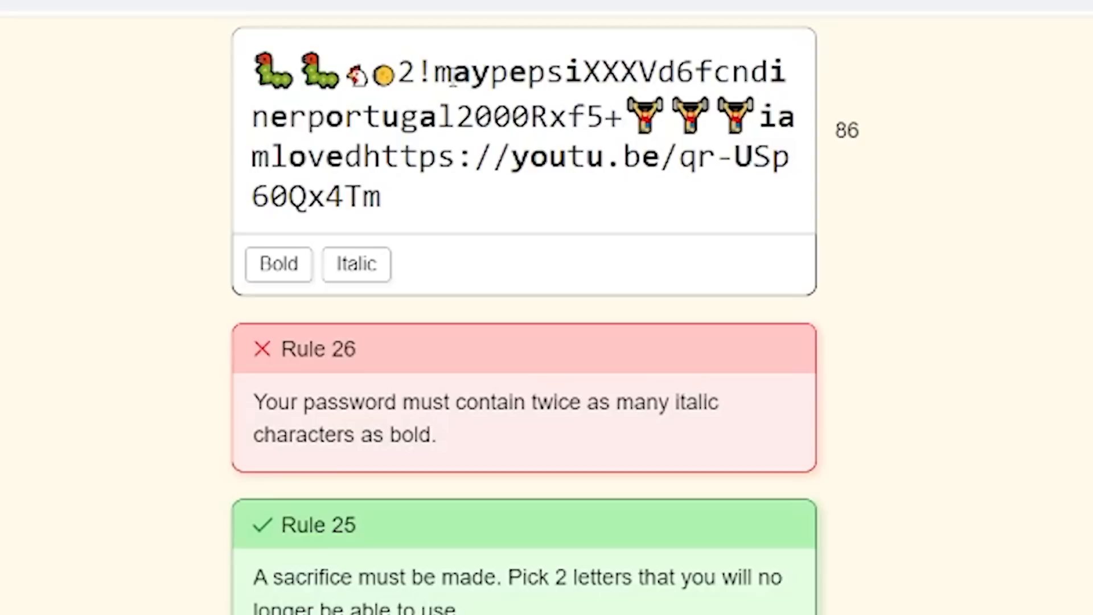
click(355, 265)
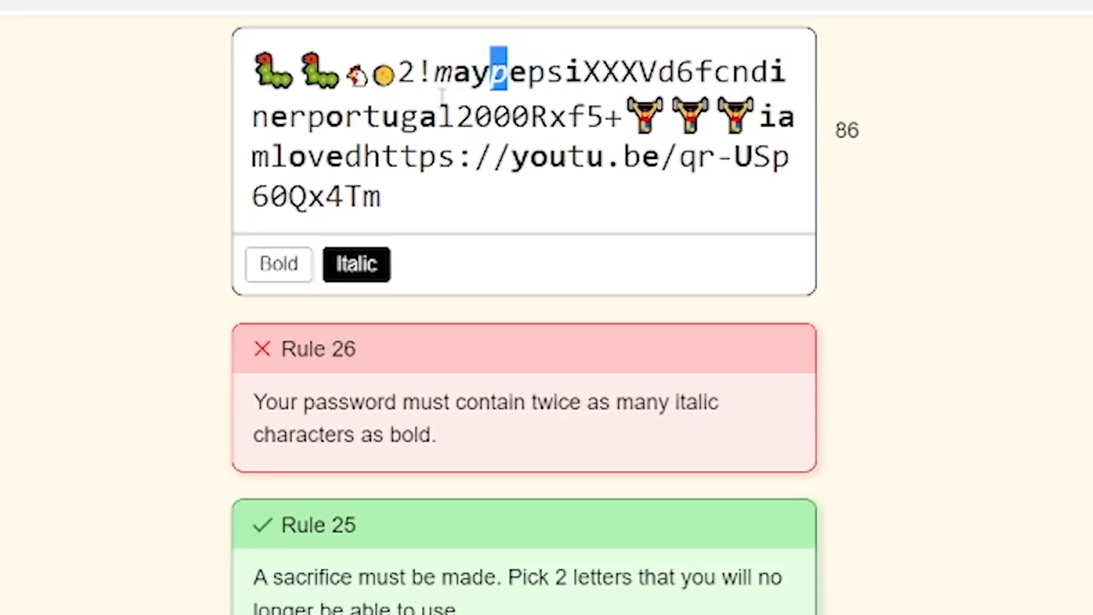
click(278, 265)
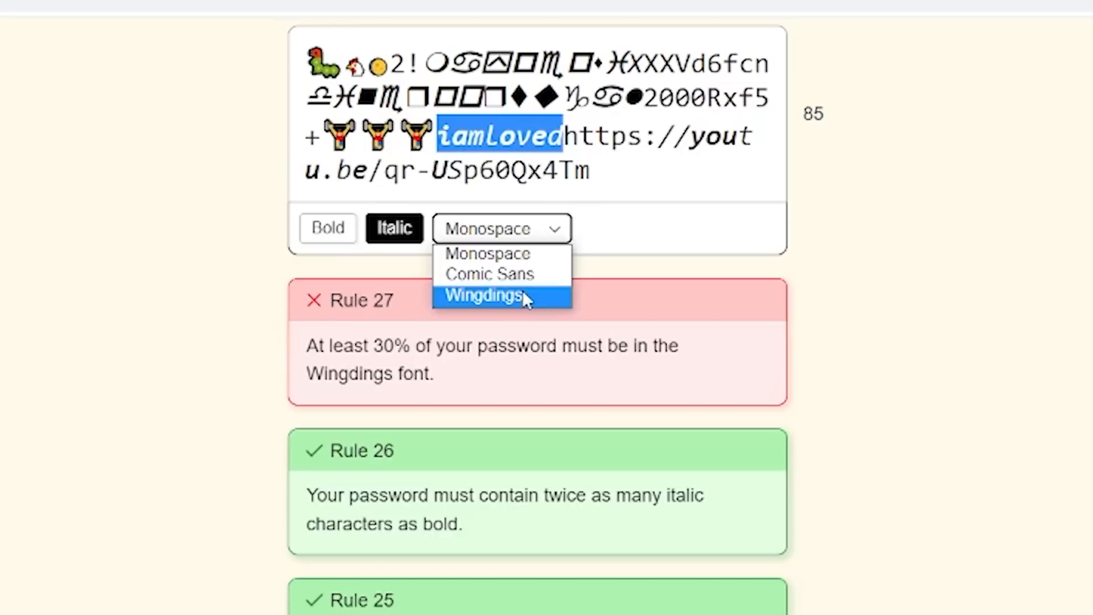
Step: Render the affirmation in Wingdings and start the hex colour code #0b
click(482, 295)
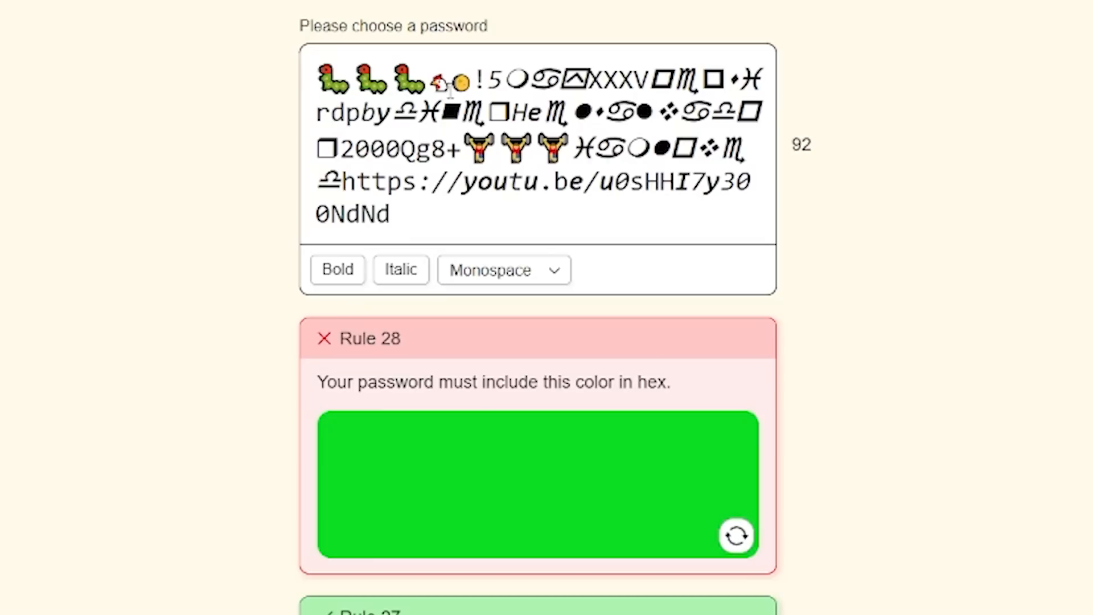
text(#0b)
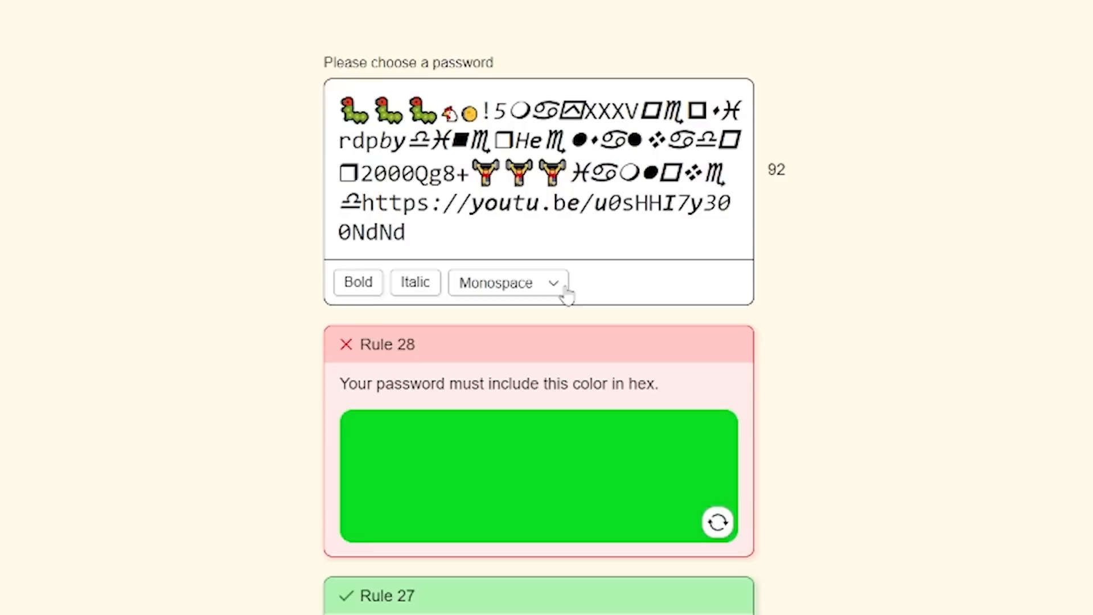
Step: Refresh the Rule 28 colour to get a new one to match
click(718, 522)
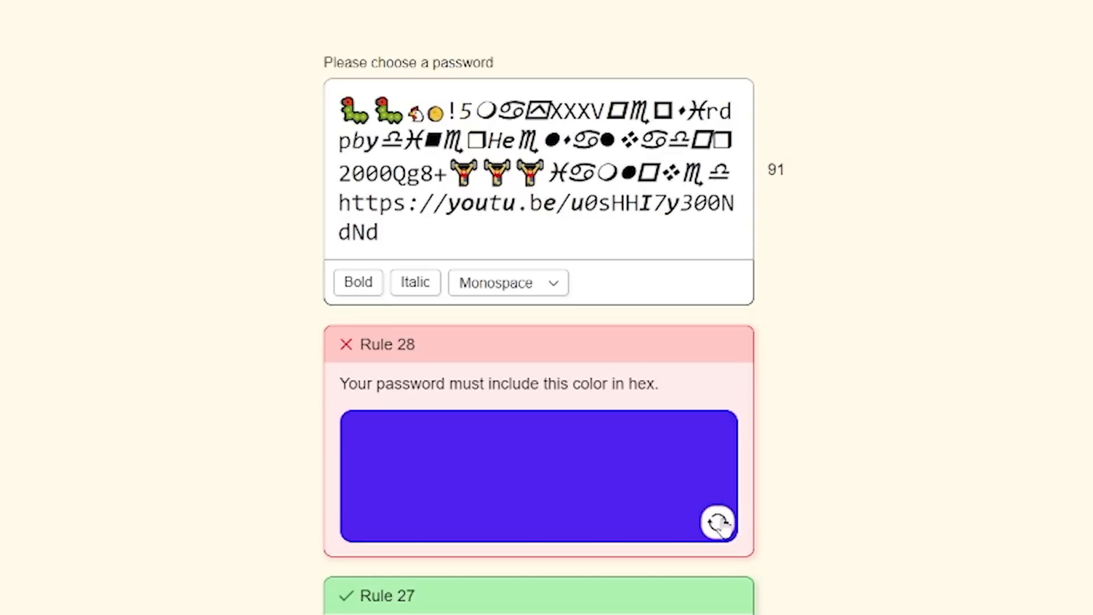
scroll(down, 3)
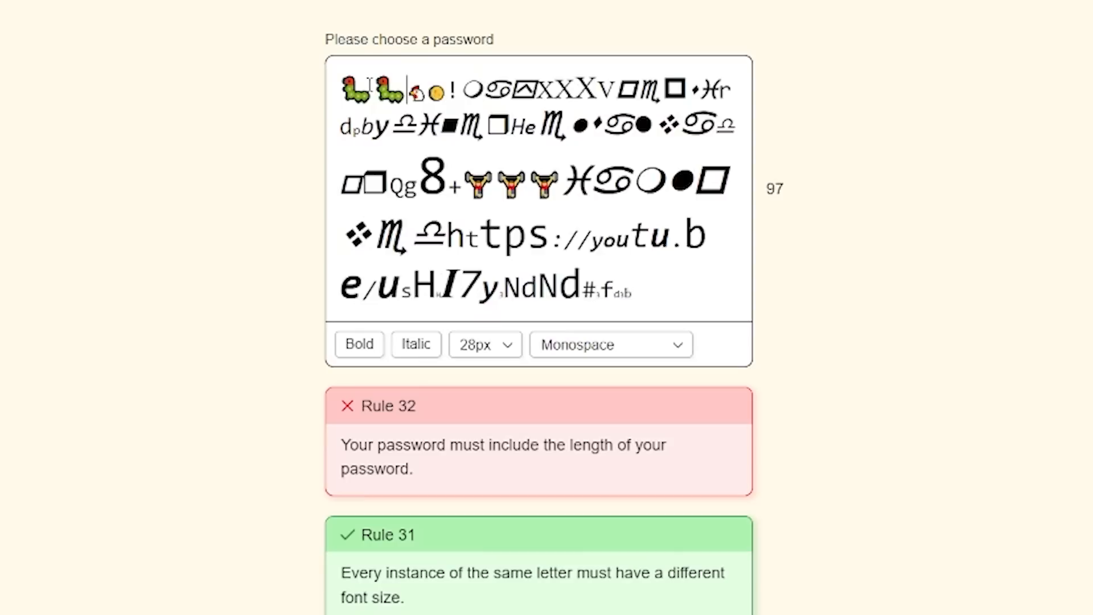
Step: Append 100 at the password's end and scroll to the new rules
click(485, 345)
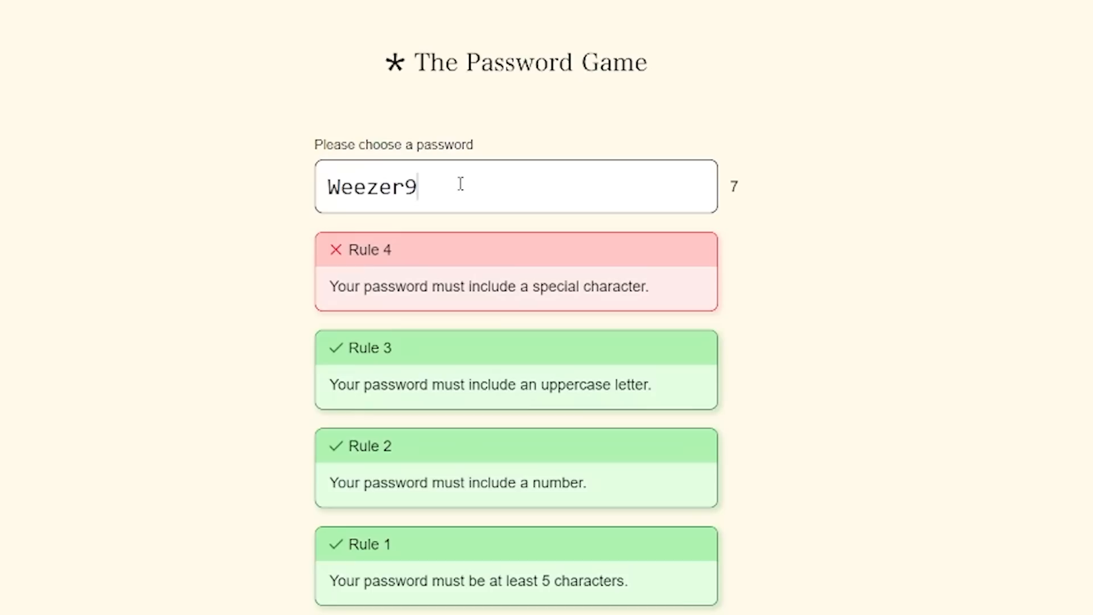
text($)
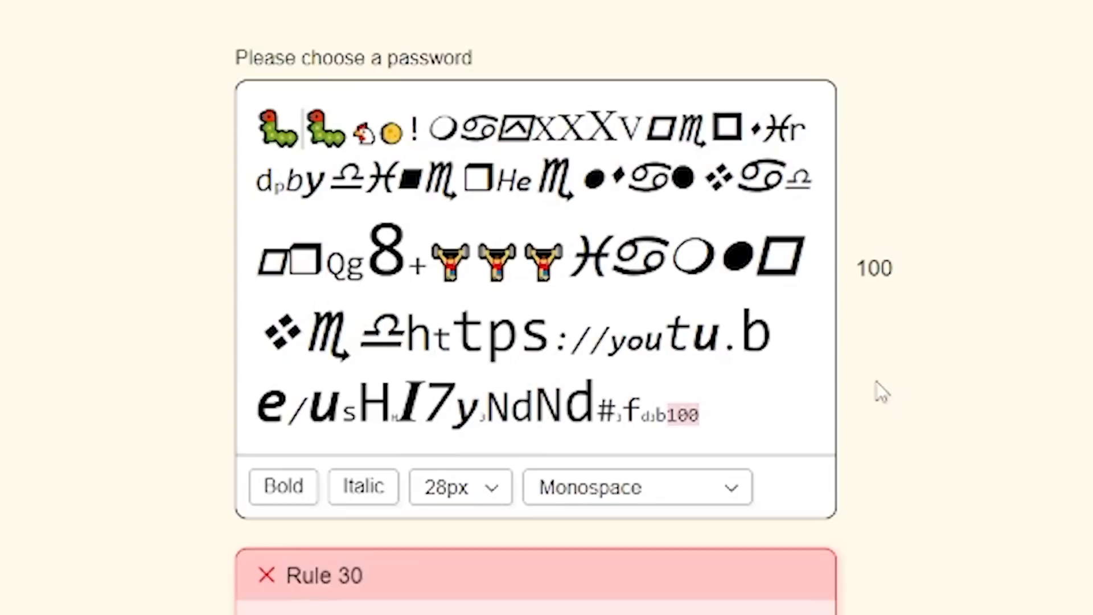
scroll(down, 3)
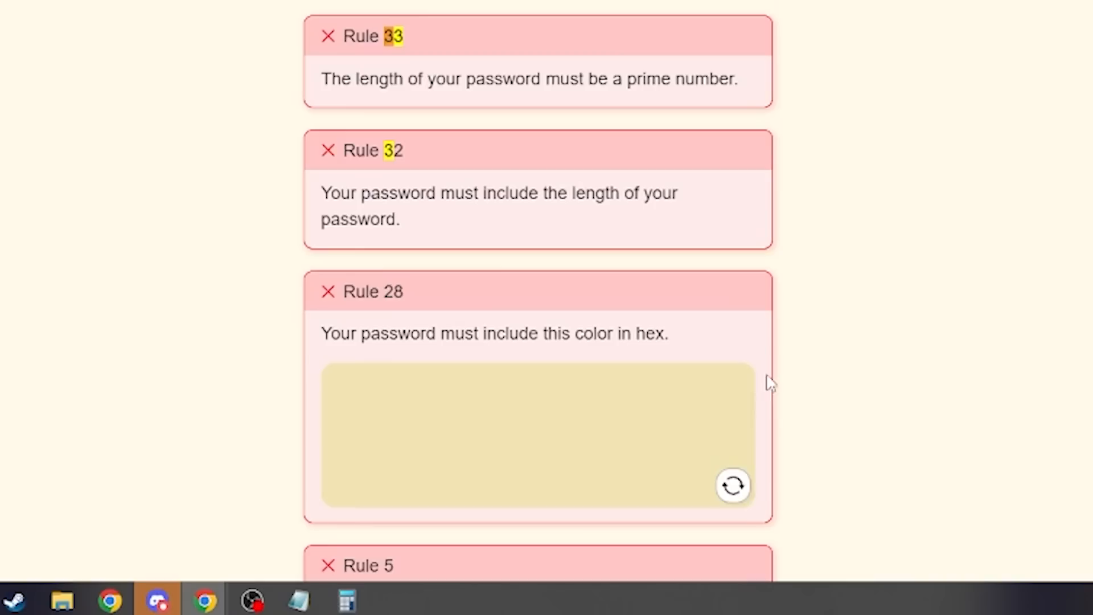
Step: Cycle the Rule 28 colour to a new hex value and recheck the rules
click(733, 486)
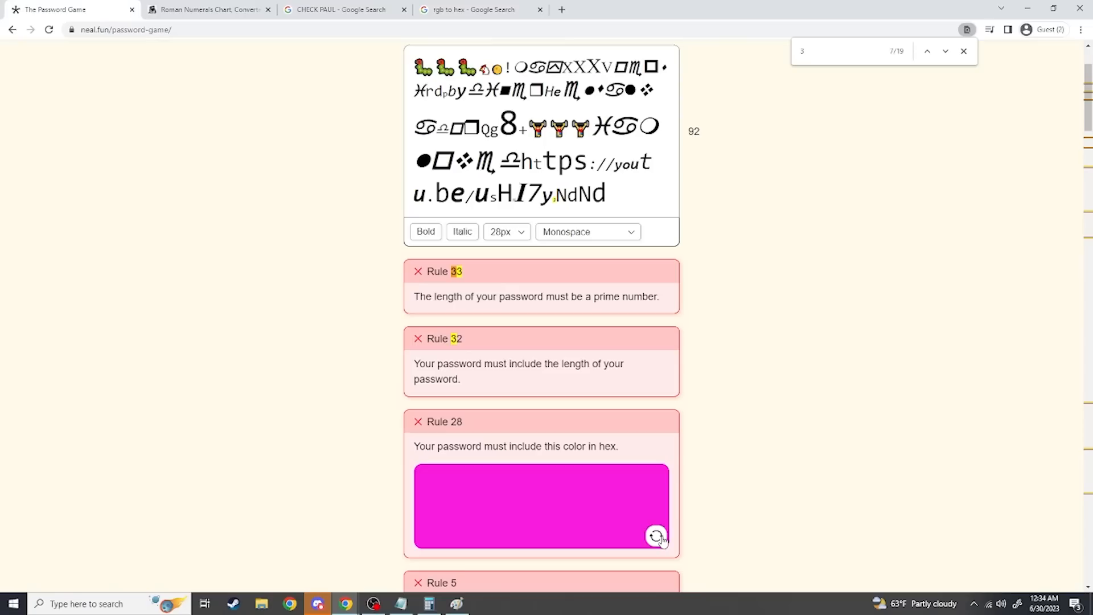
click(481, 9)
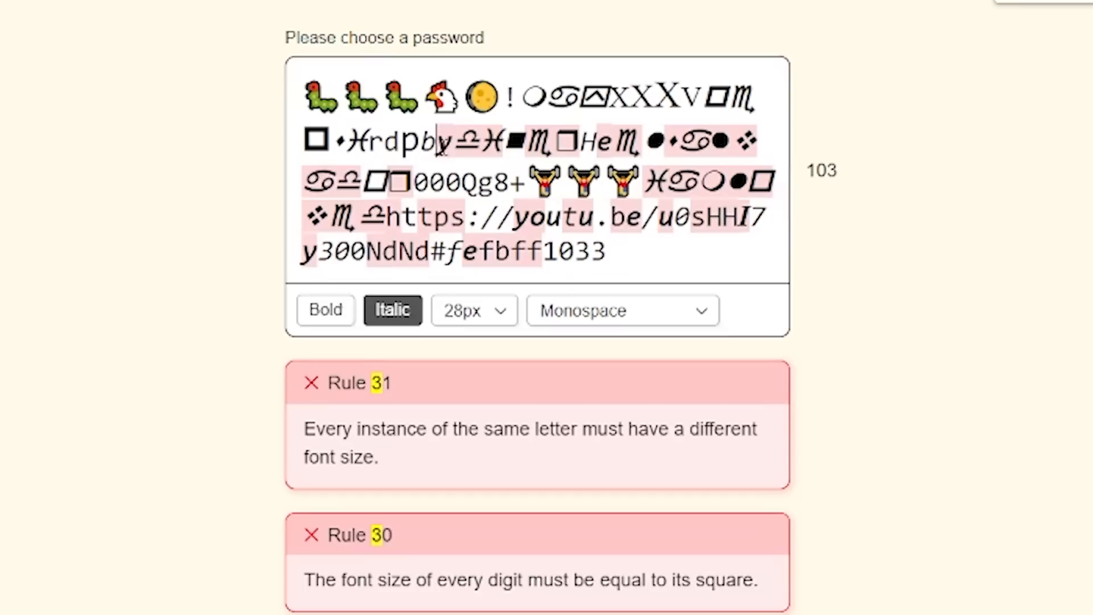
scroll(down, 3)
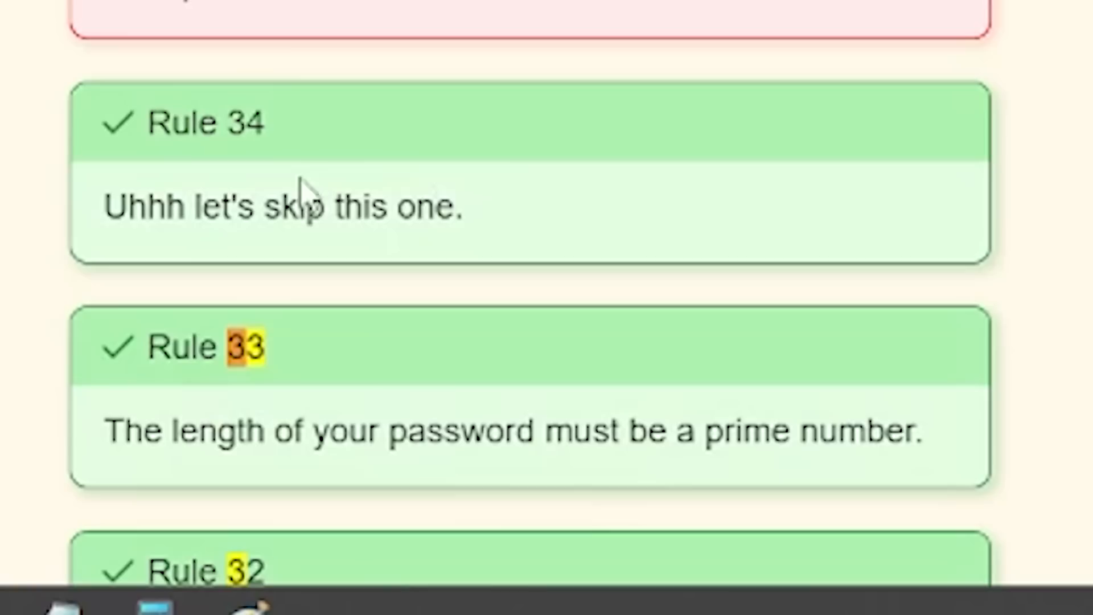
Step: Scroll through the rules to review Rule 35's current-time requirement
scroll(up, 3)
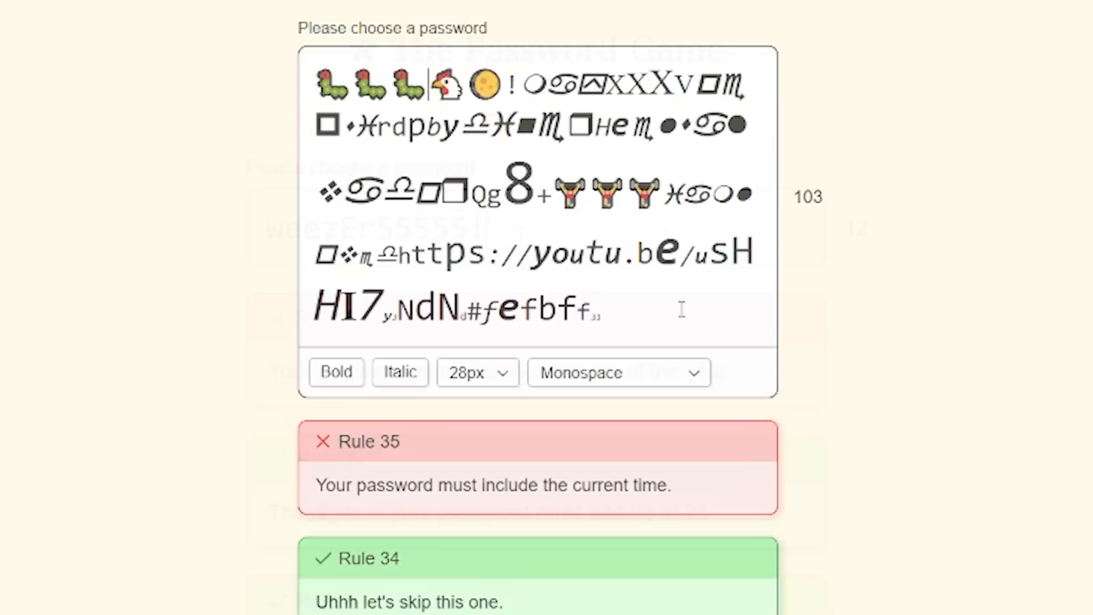
scroll(down, 3)
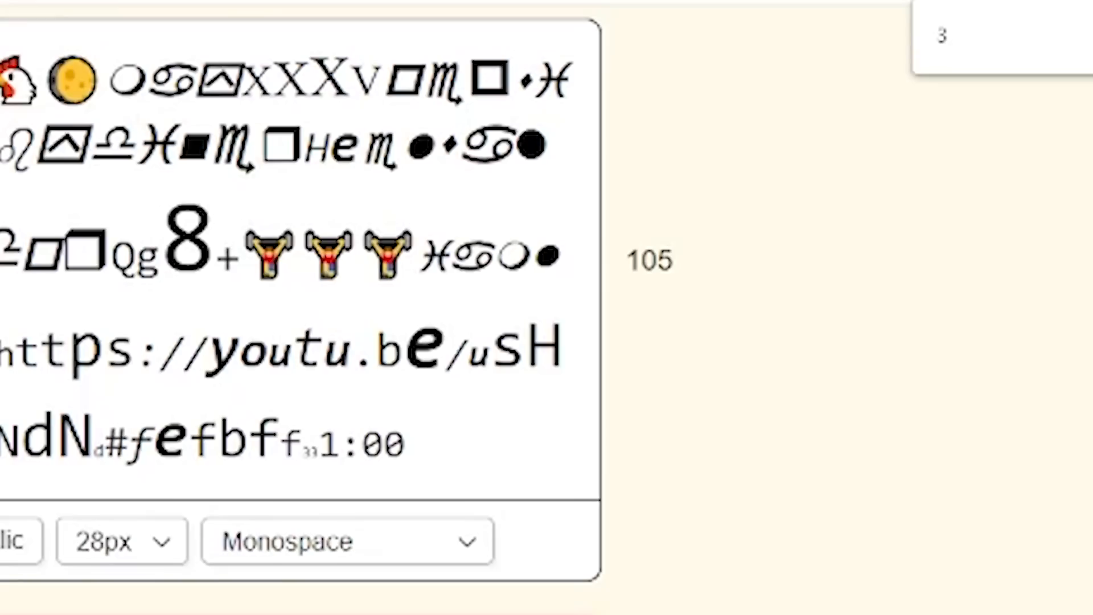
scroll(down, 3)
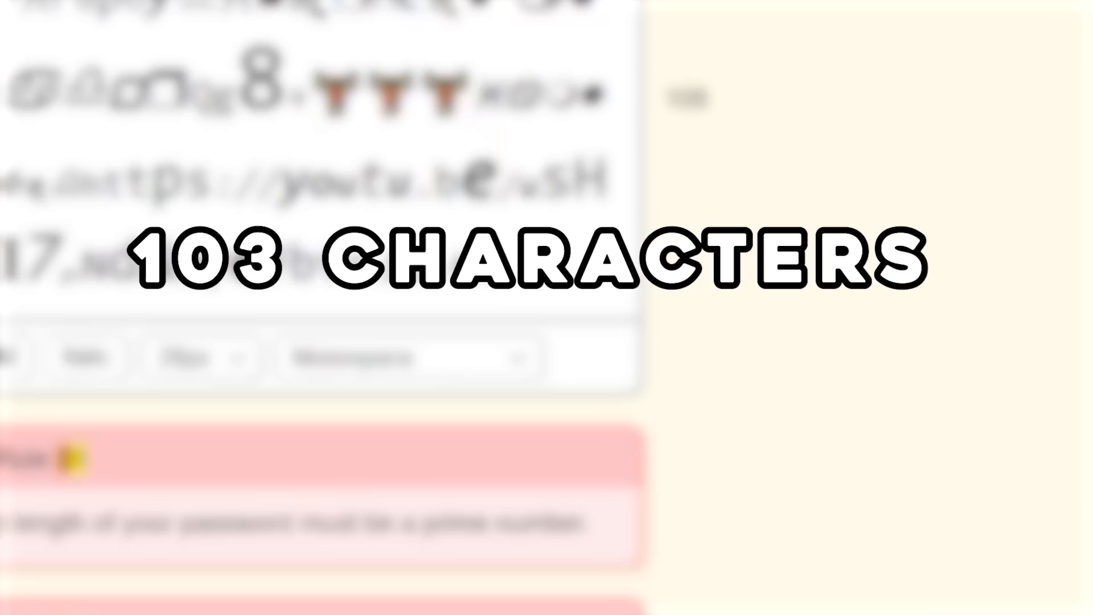
Step: Place the cursor in the password and scroll to check the rules at 1:02
click(450, 515)
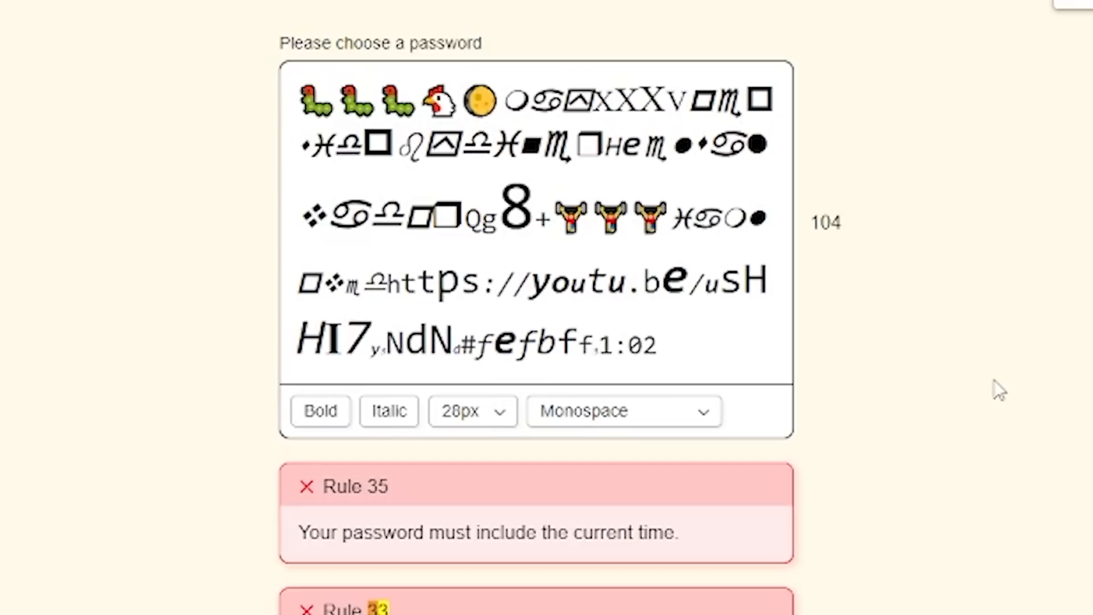
scroll(down, 3)
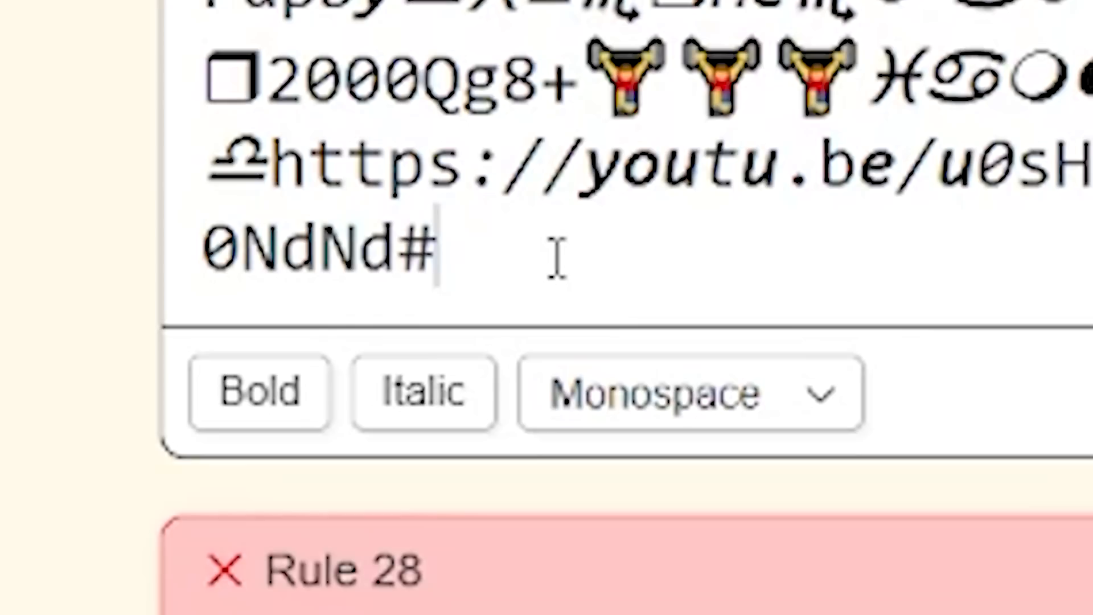
scroll(up, 3)
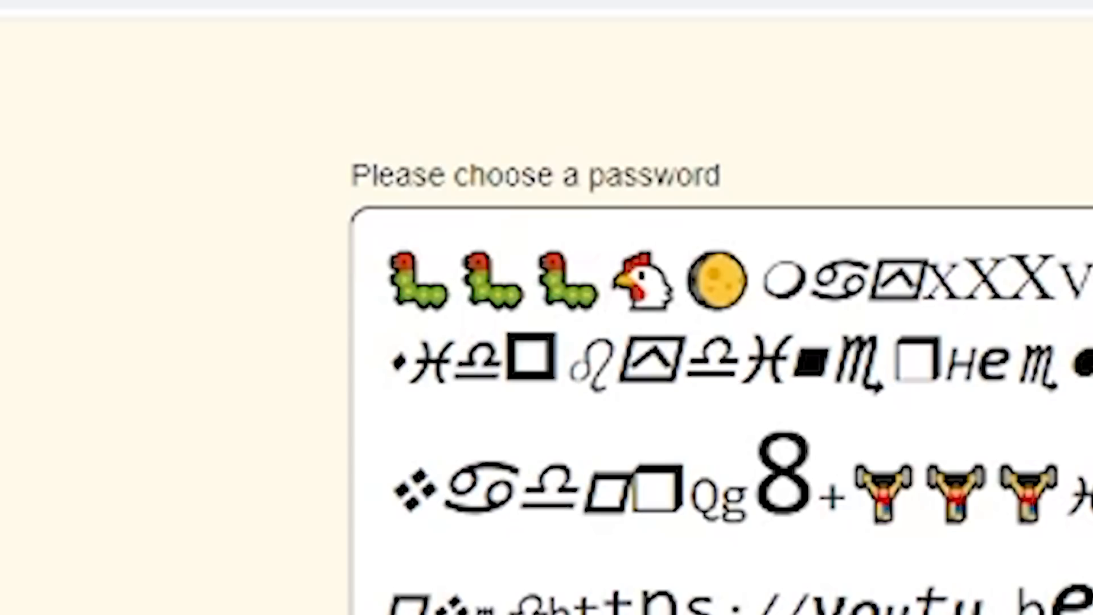